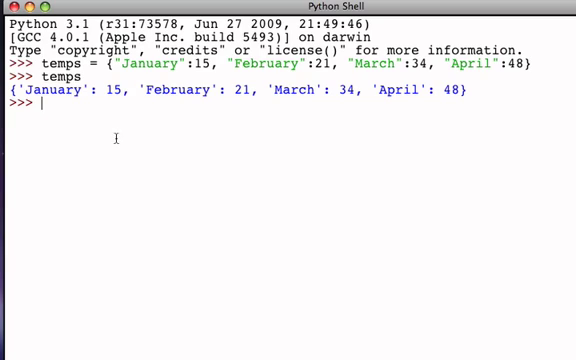
mouse_move(137, 157)
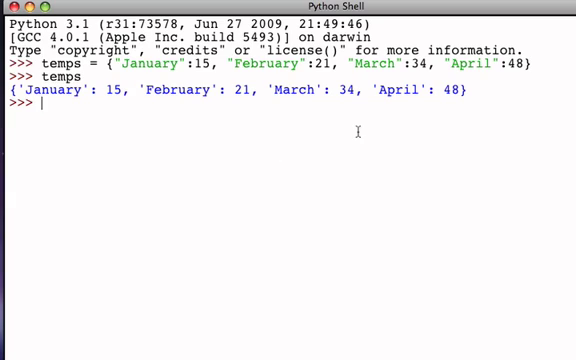
mouse_move(293, 180)
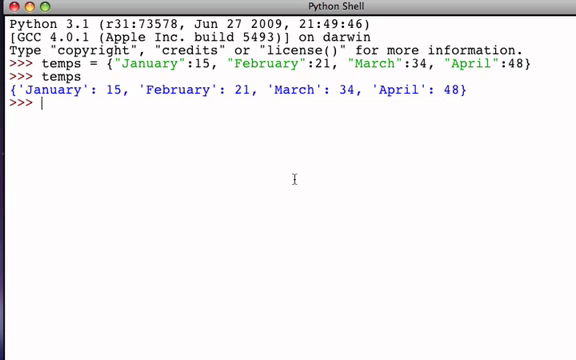
mouse_move(219, 235)
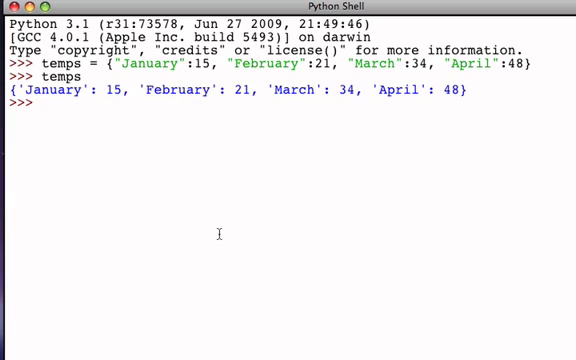
Evaluate temps.get("March") in the shell, returning 34.
type("temp")
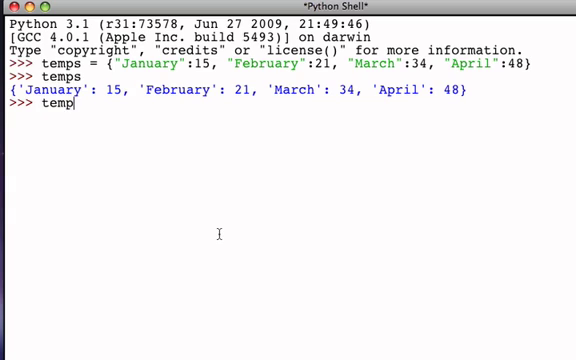
type(".ge")
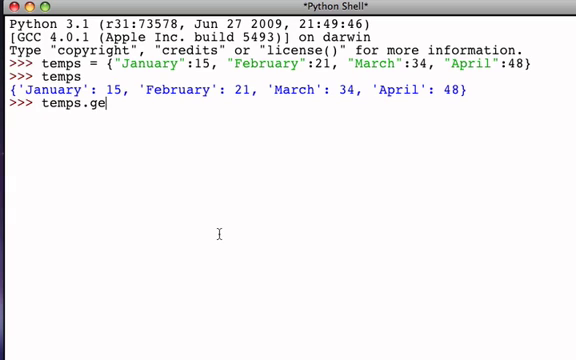
type("t(")
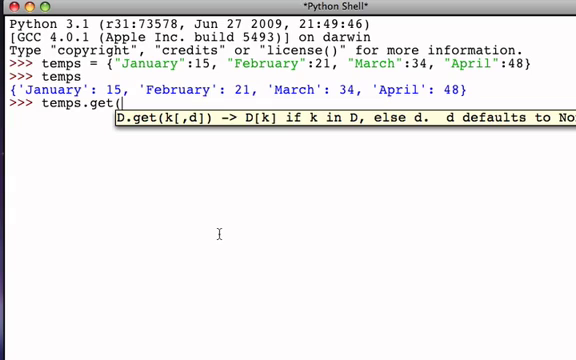
type("\"")
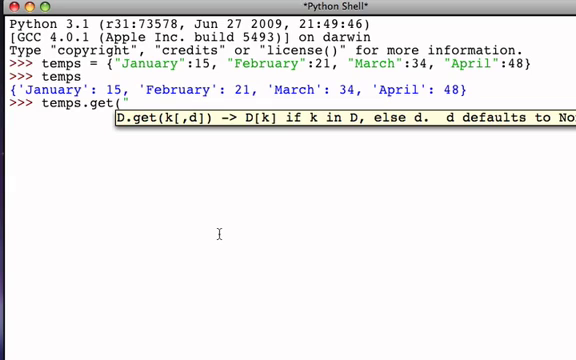
type("Marc")
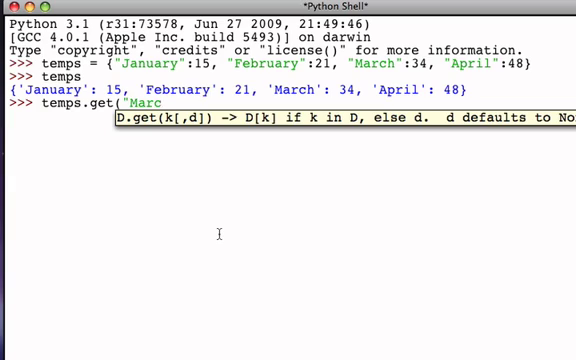
type("h\")")
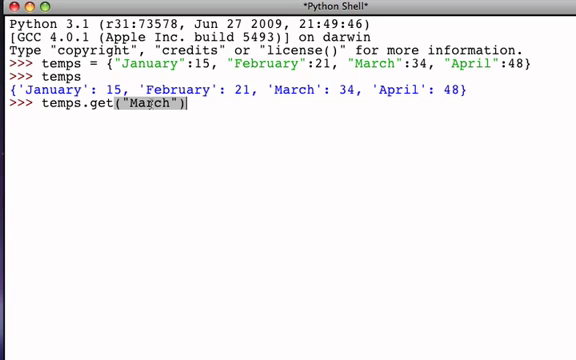
key("Return")
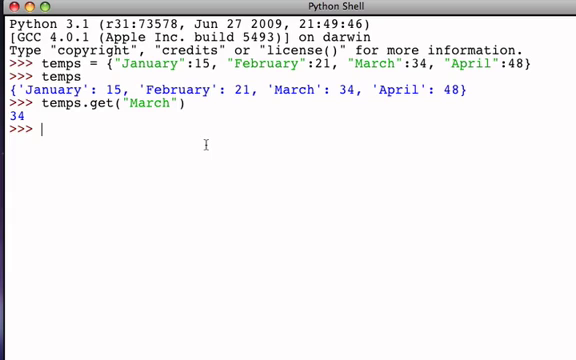
Evaluate temps["March"] with bracket indexing, again returning 34.
type("temps")
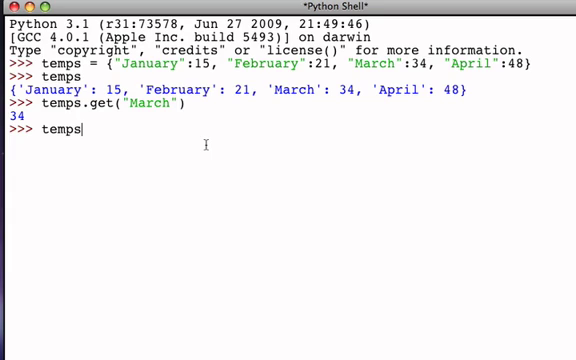
type("[\"")
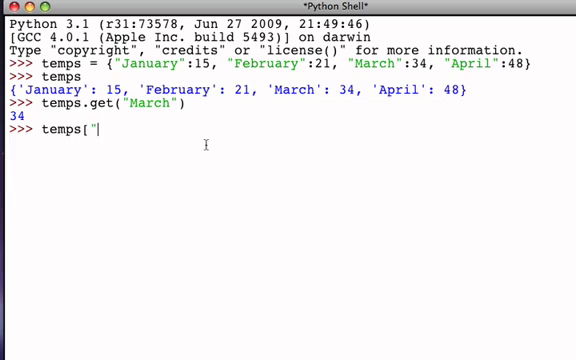
type("Mra")
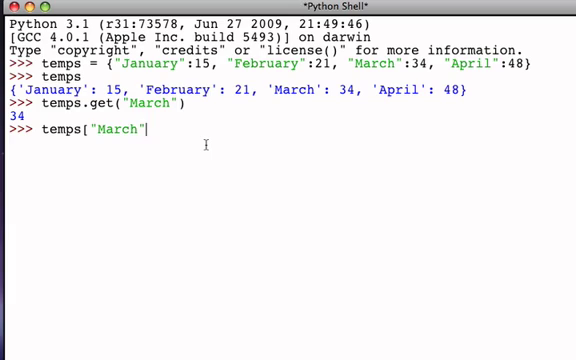
type("]")
key("Return")
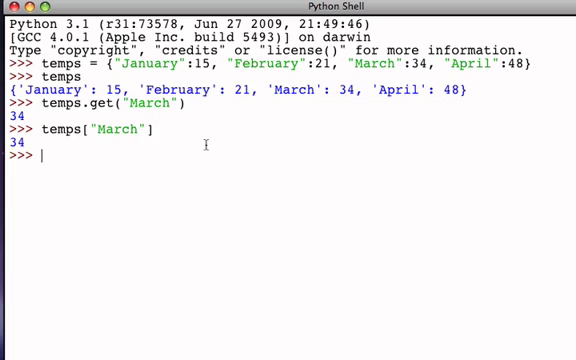
Evaluate temps["June"], which raises a KeyError for the missing month.
type("temps")
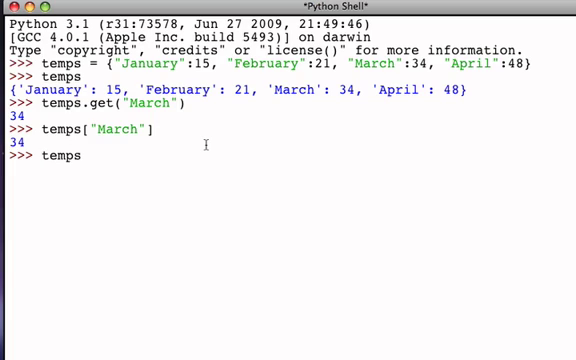
type("[")
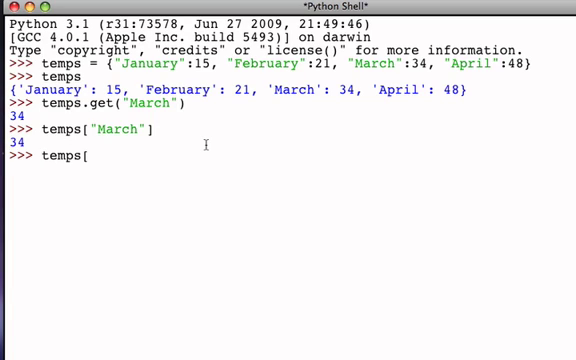
type("\"June\"")
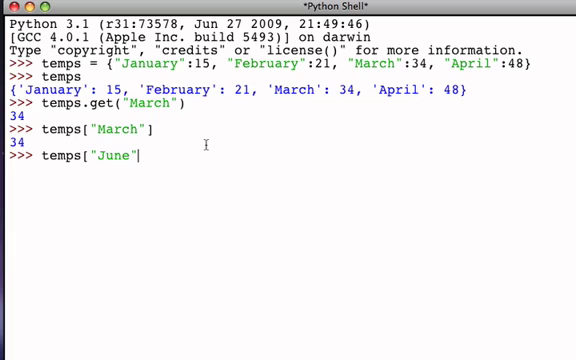
key("Return")
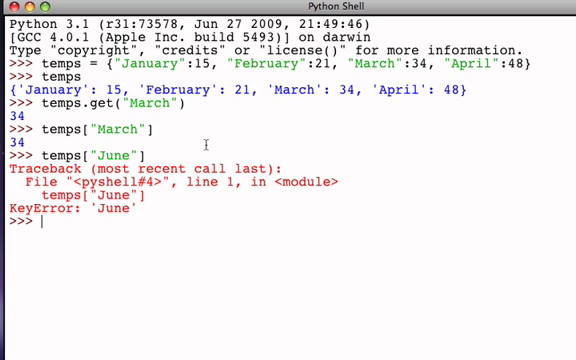
Evaluate temps.get("June"), which prints nothing and raises no error.
type("temp")
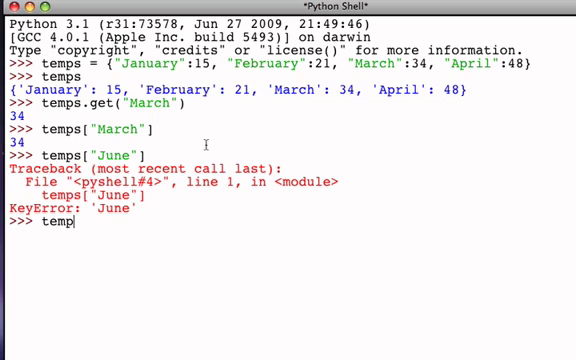
type(".get(\"")
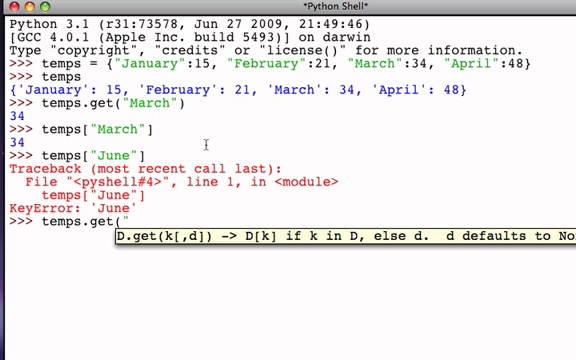
type("June\"")
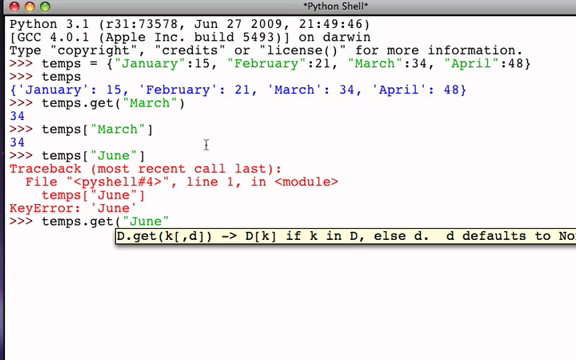
key("Return")
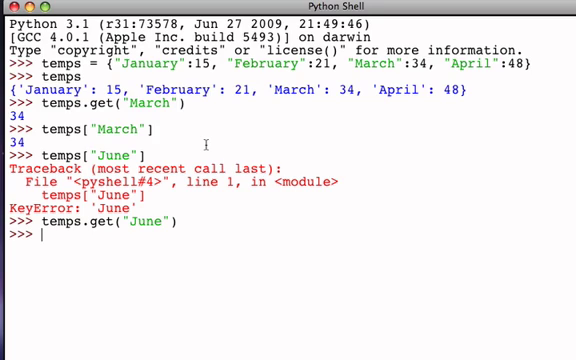
Evaluate temps.get("June", "ERROR"), returning the default 'ERROR'.
type("temps.get(")
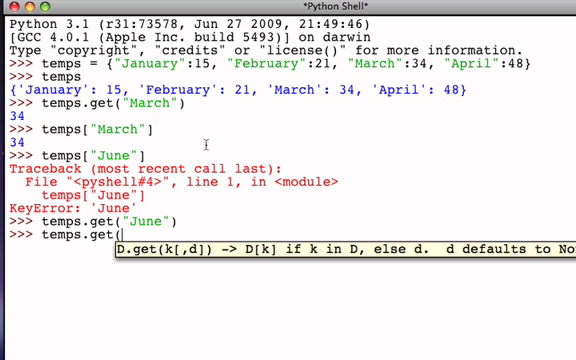
type("\"j")
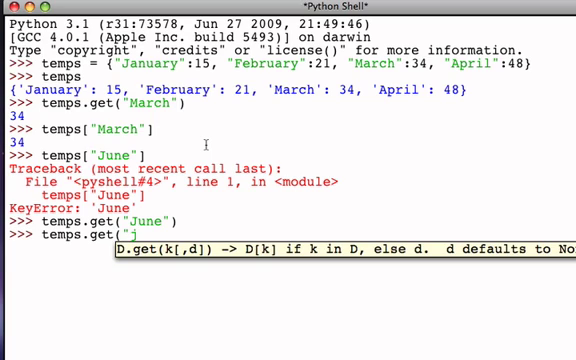
type("une")
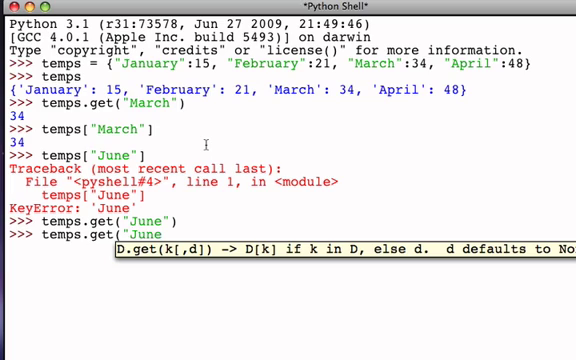
type("\", \"")
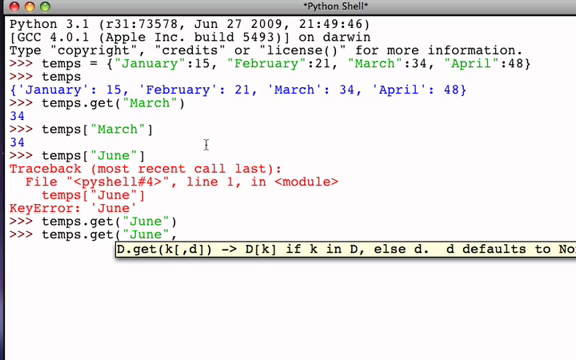
type("\"ERR")
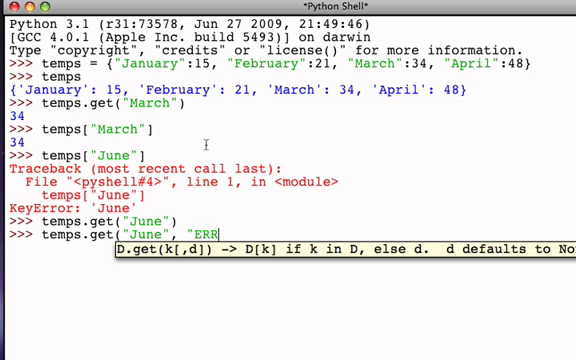
type("OR\")")
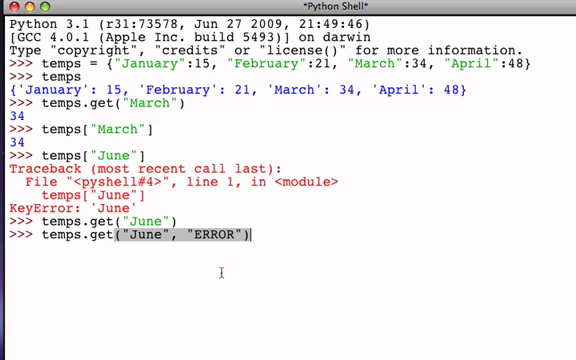
key("Return")
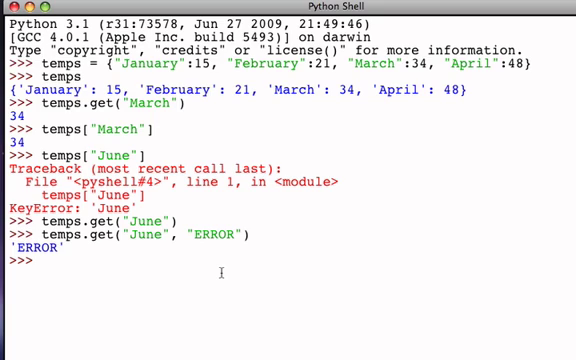
Evaluate temps.get("March", "ERROR"), which ignores the default and returns 34.
type("temps.ge")
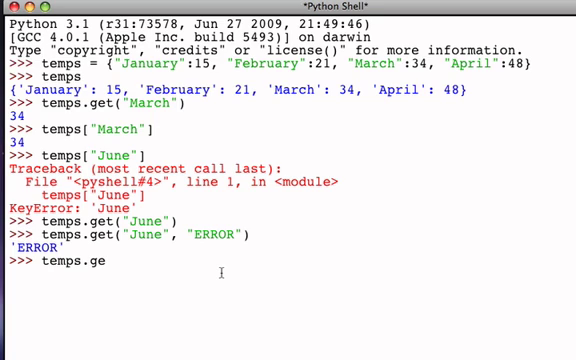
type("(\"Ma")
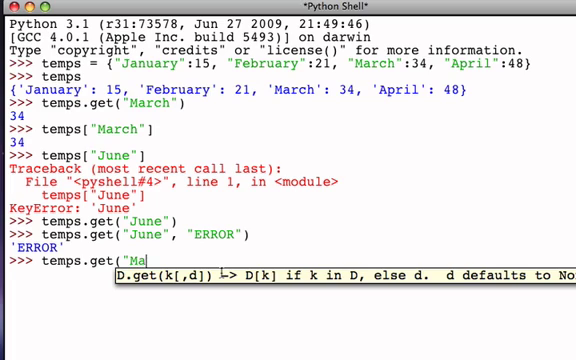
type("rch\"")
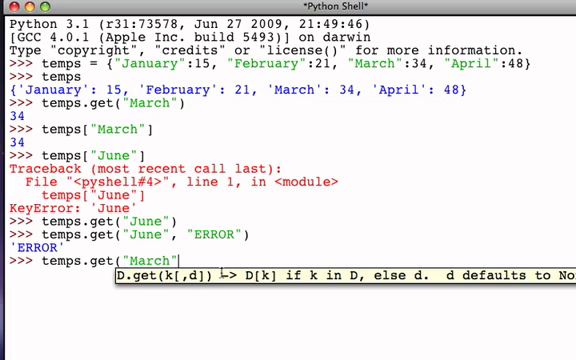
type(",")
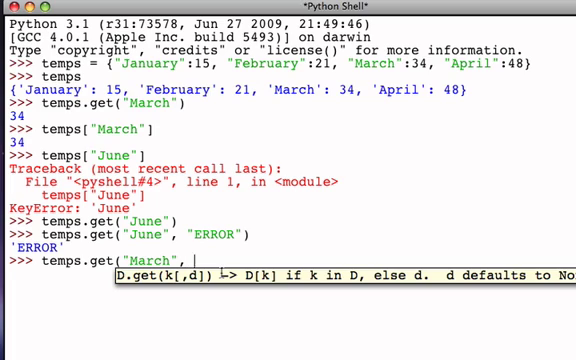
type("\"ERROR")
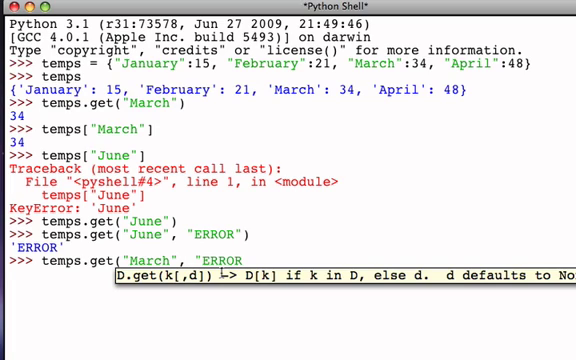
key("Return")
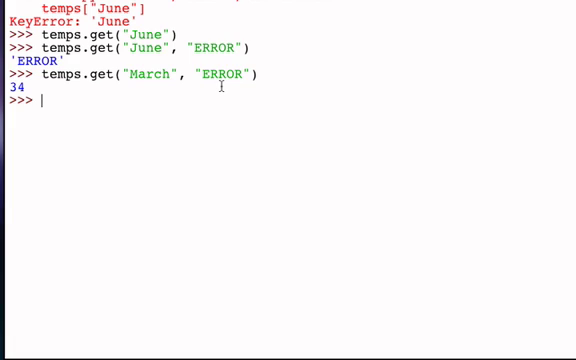
Evaluate temps.keys(), listing January, February, March and April.
type("temps")
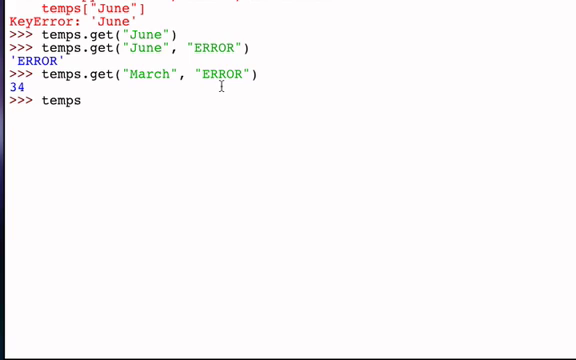
type(".")
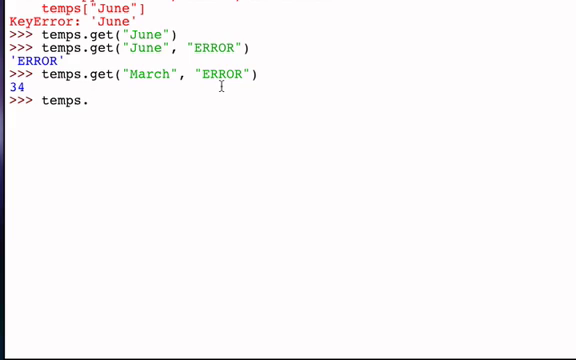
type(".")
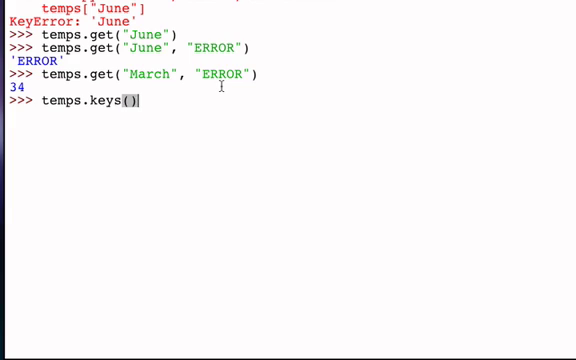
key("Return")
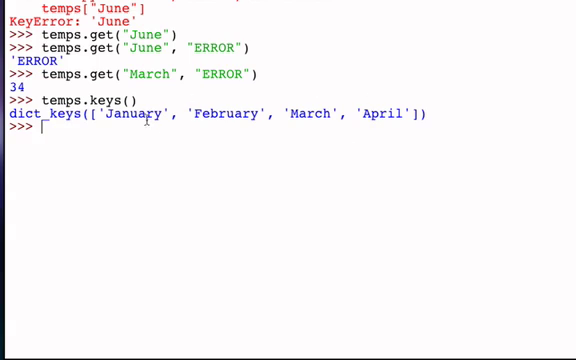
mouse_move(303, 153)
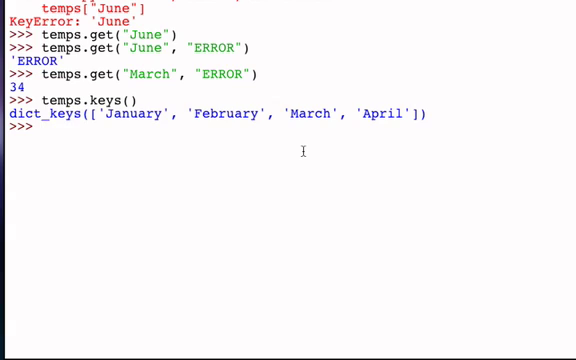
mouse_move(113, 130)
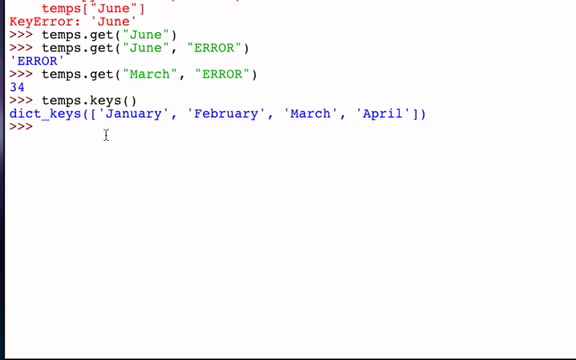
Enter keylist = list(temps.keys()) to store the dictionary keys as a list.
type("keylist")
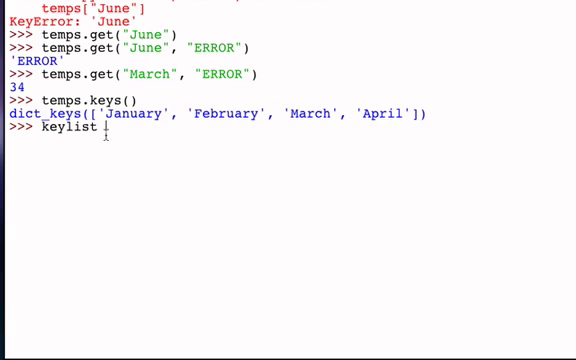
type("=")
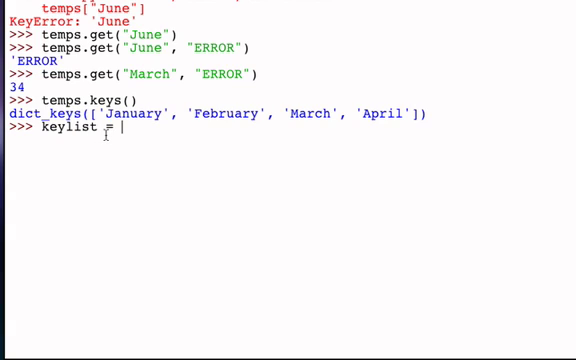
type("list(")
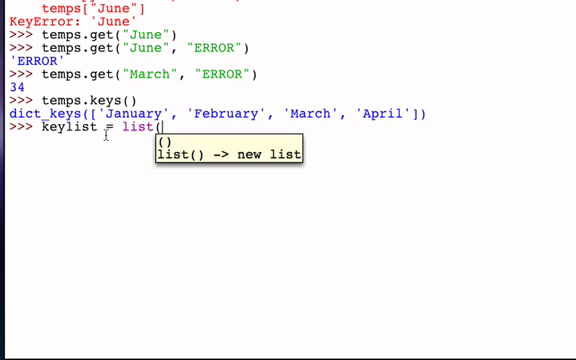
type("temps")
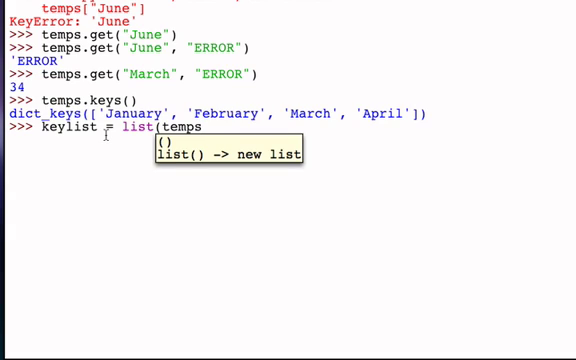
type(".keys()")
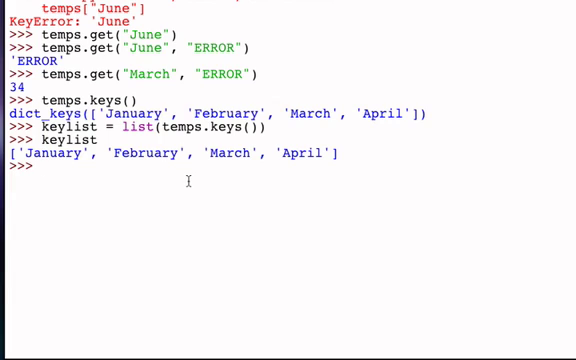
Enter keylist.sort() to sort the key list alphabetically.
type("keylist")
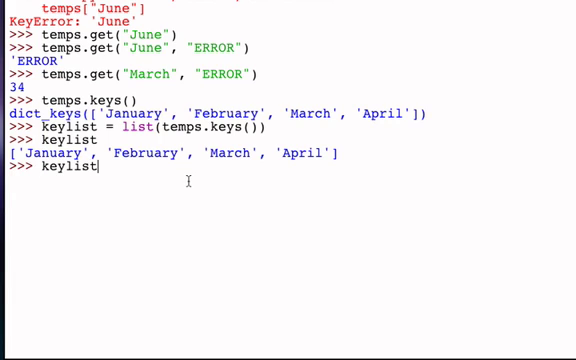
type(".sort()")
type("temps.values()")
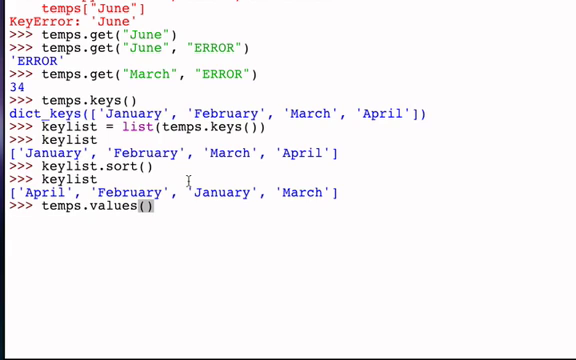
Run temps.values() showing 15, 21, 34, 48, then temps.items() for month–temperature pairs.
key("Return")
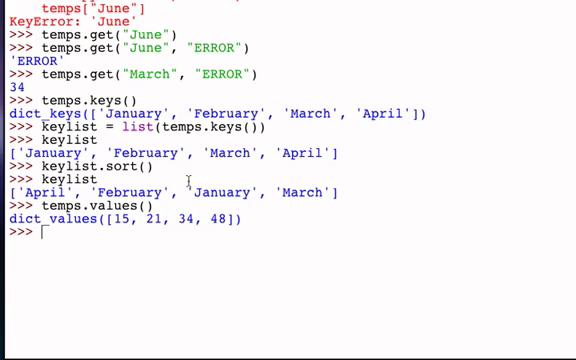
type("temp")
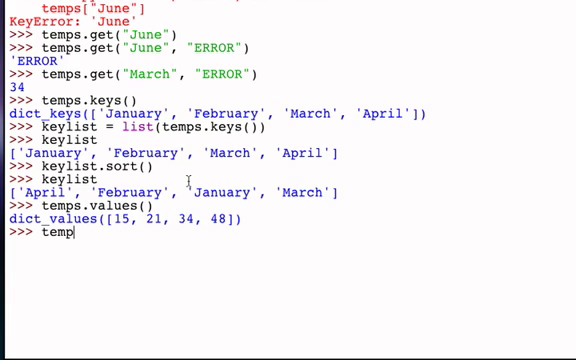
type(".items(")
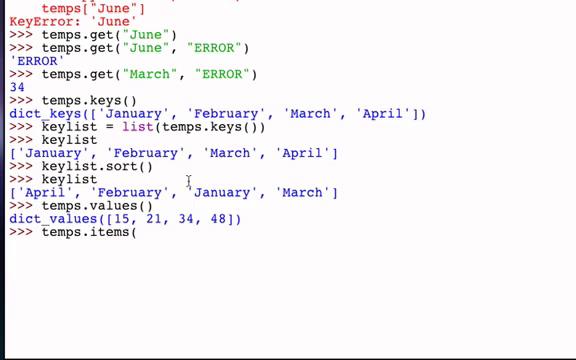
key("Return")
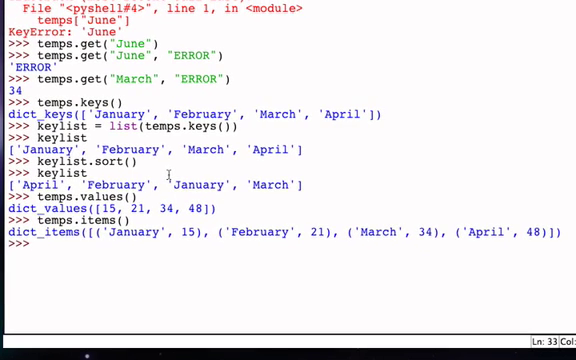